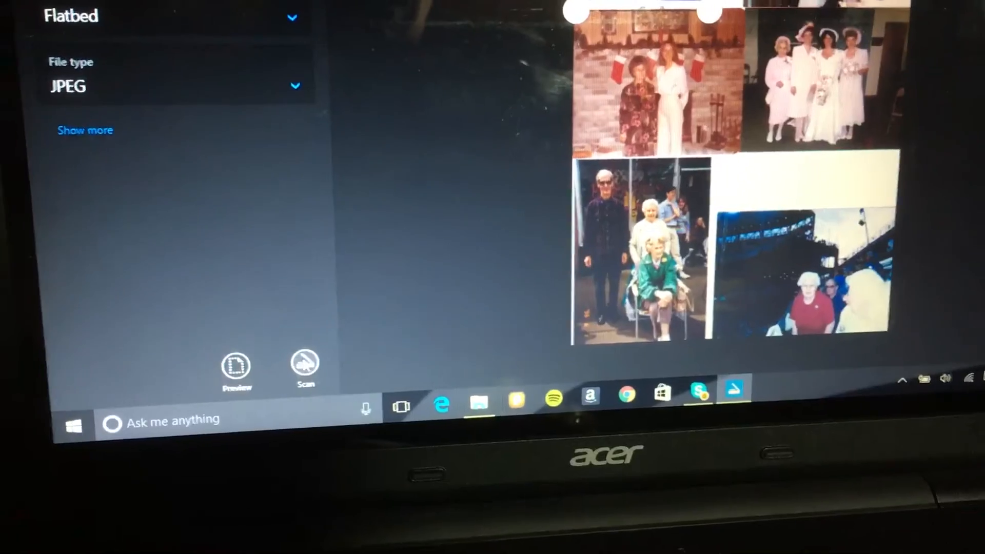
Step: Scan the framed photo from the flatbed to a JPEG file
click(304, 368)
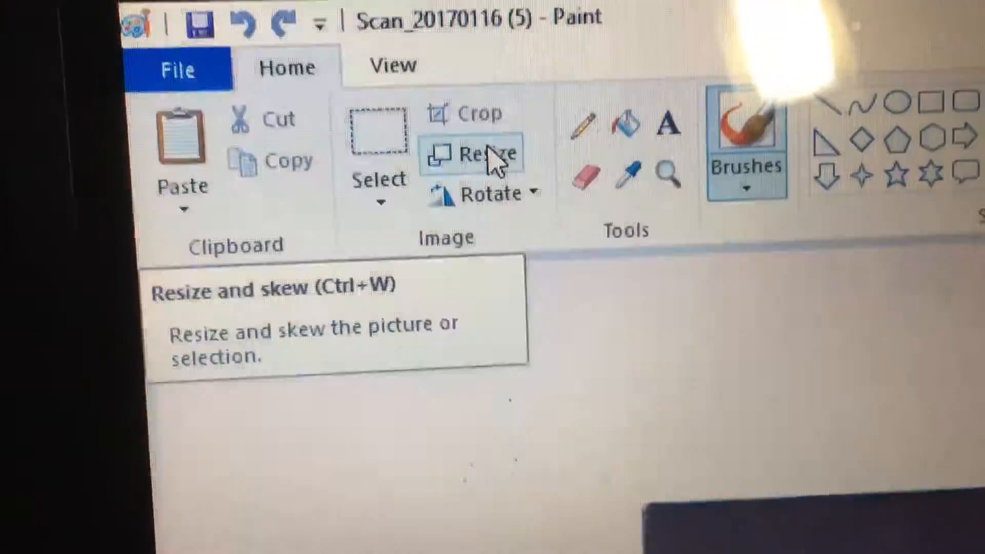
Step: Resize the scanned photo to 100 pixels wide, keeping the aspect ratio
click(481, 154)
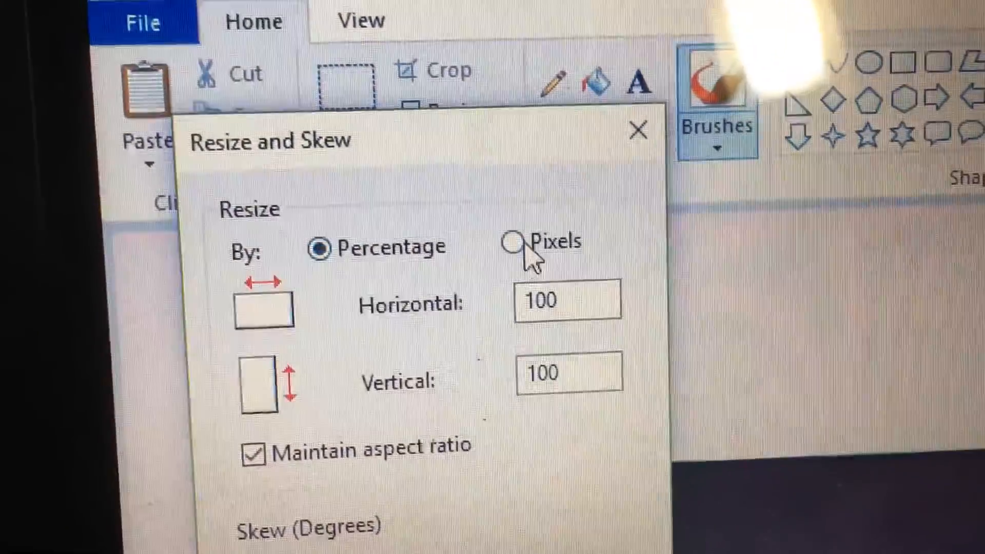
click(513, 245)
text(1)
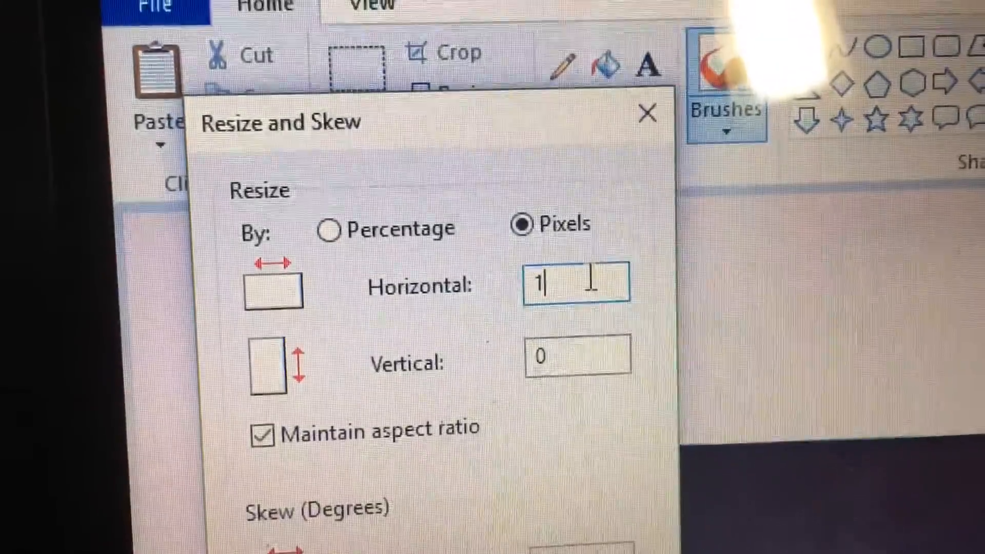
text(00)
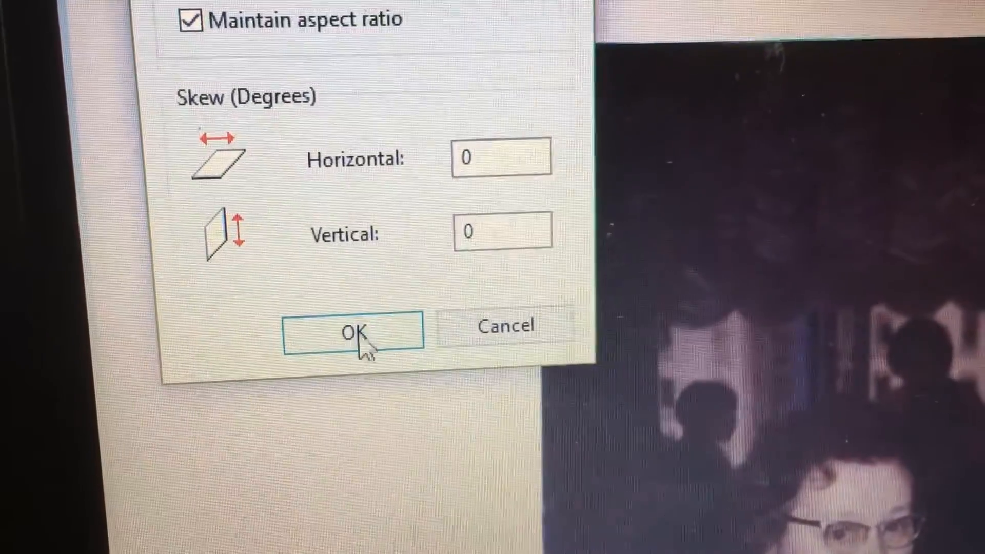
click(355, 332)
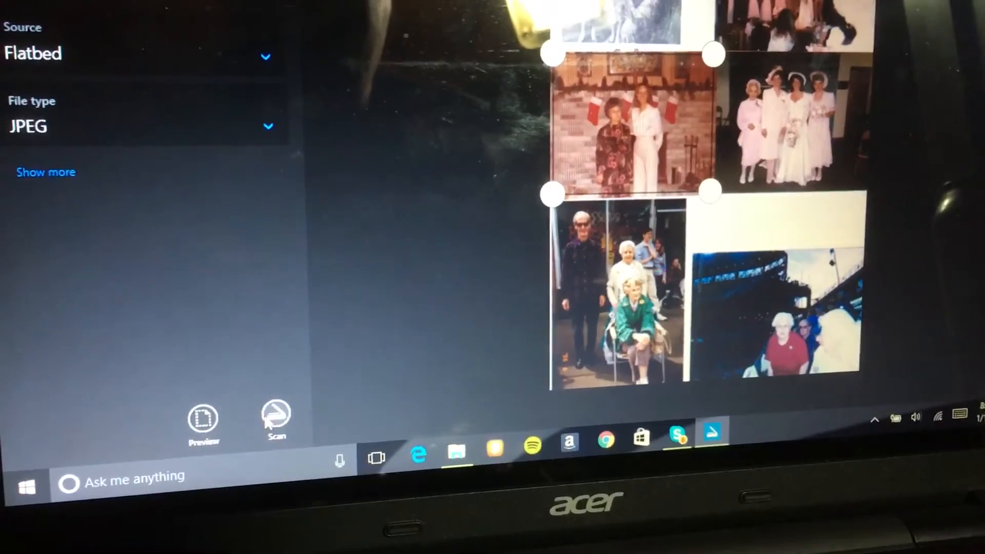
Step: Scan the Christmas fireplace photo from the flatbed to a JPEG file
click(273, 423)
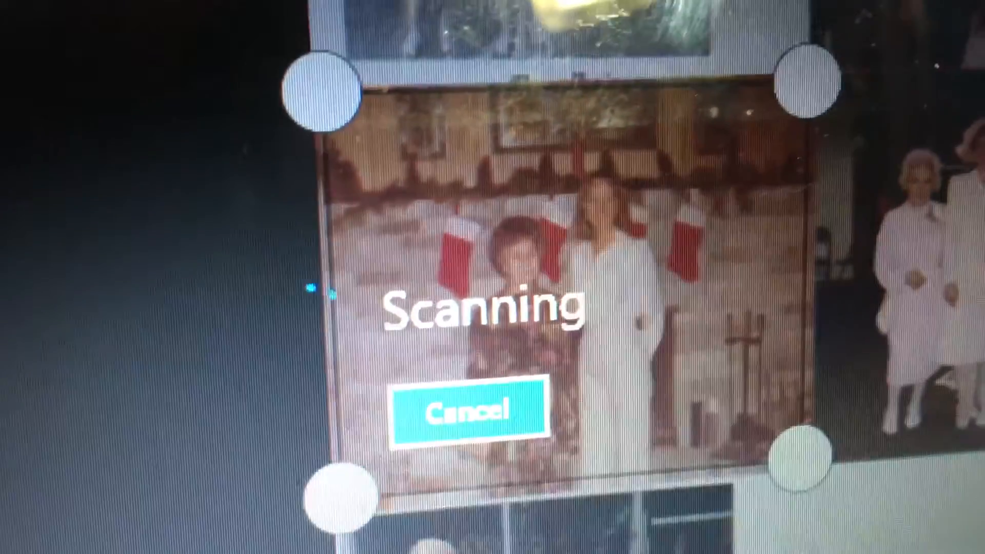